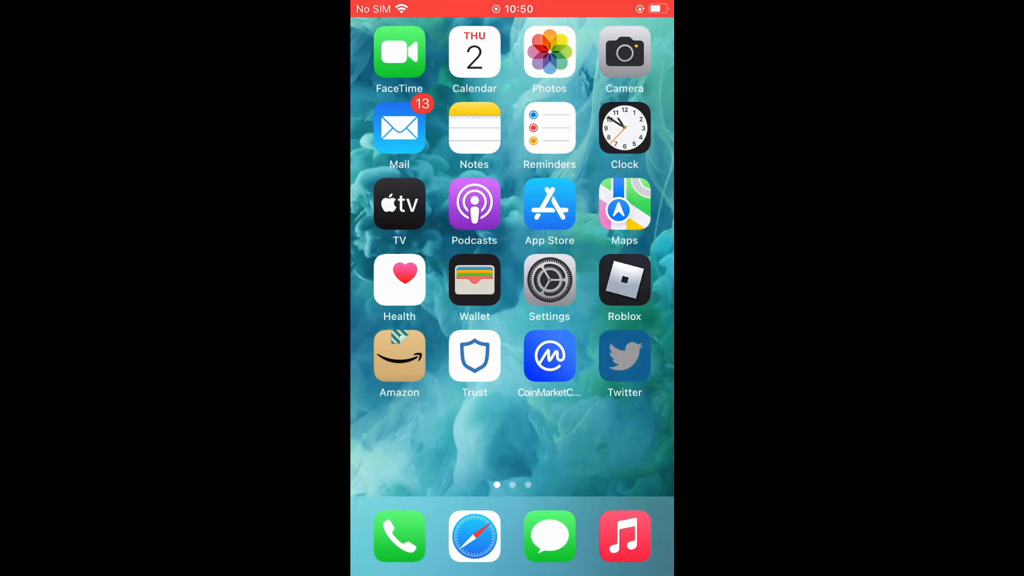
Launch Twitter and choose Settings and privacy from the account side menu
click(624, 354)
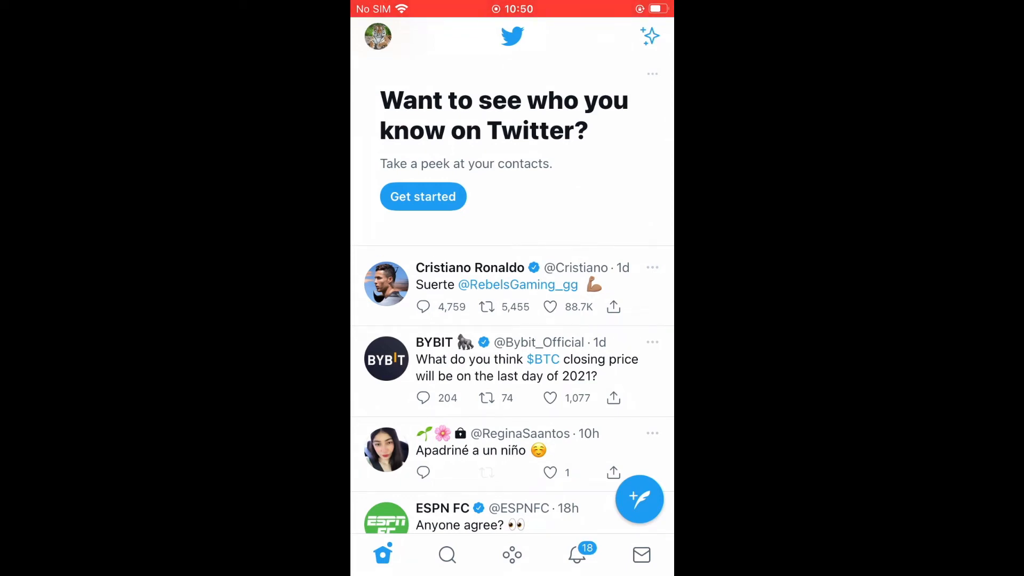
click(377, 36)
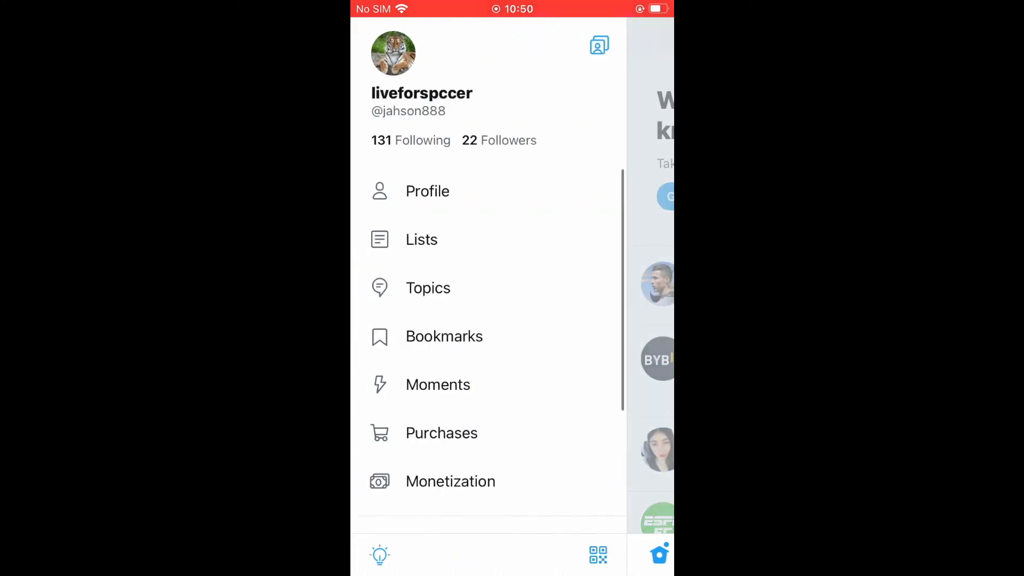
scroll(down, 3)
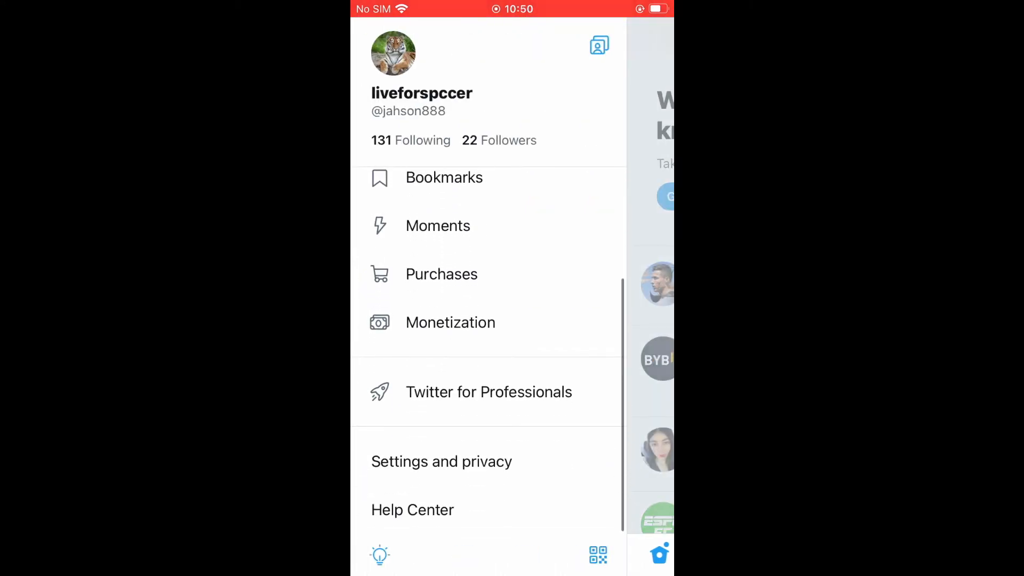
click(441, 461)
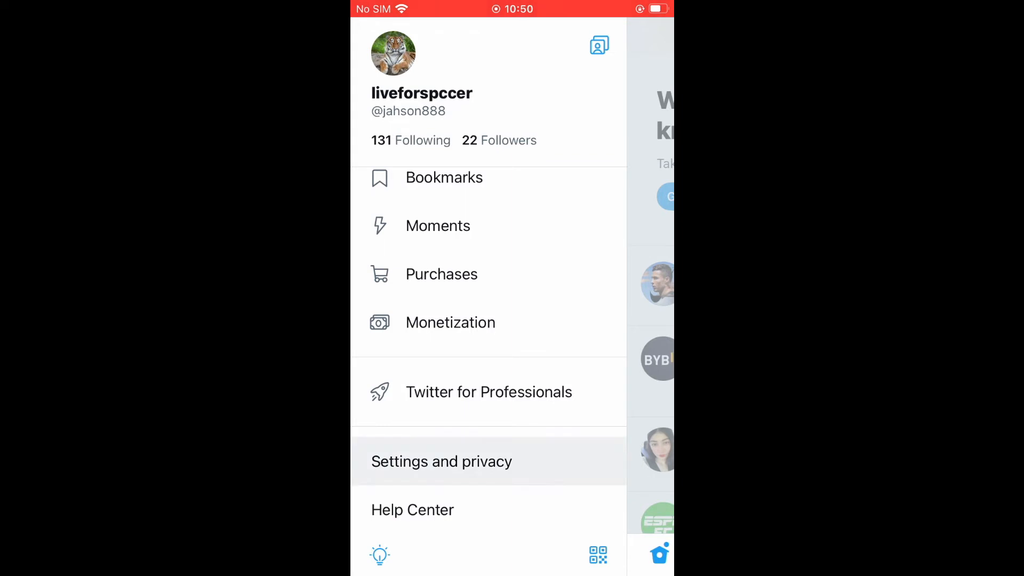
Reach the Data usage page via Accessibility, display, and languages
click(441, 461)
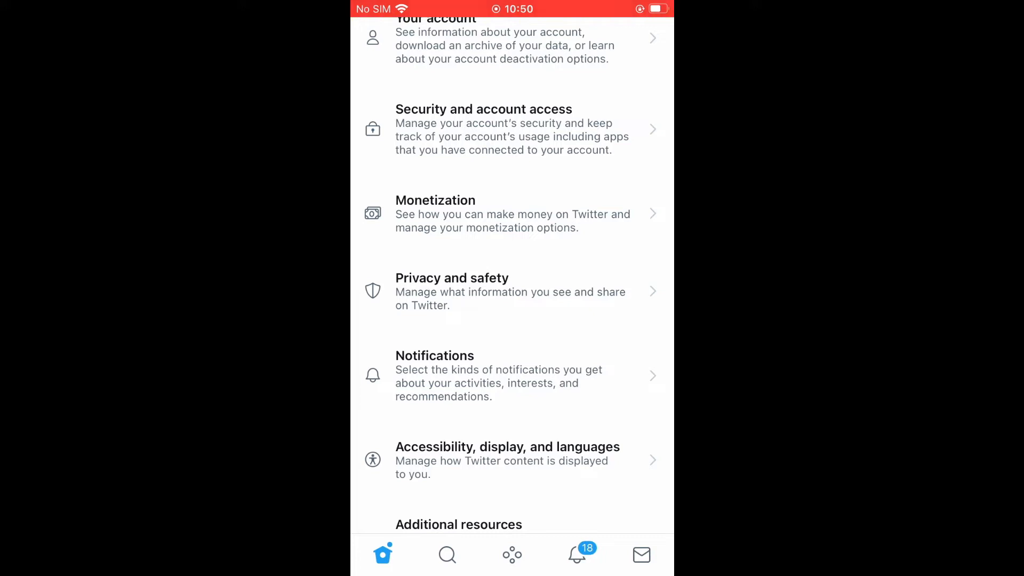
click(508, 460)
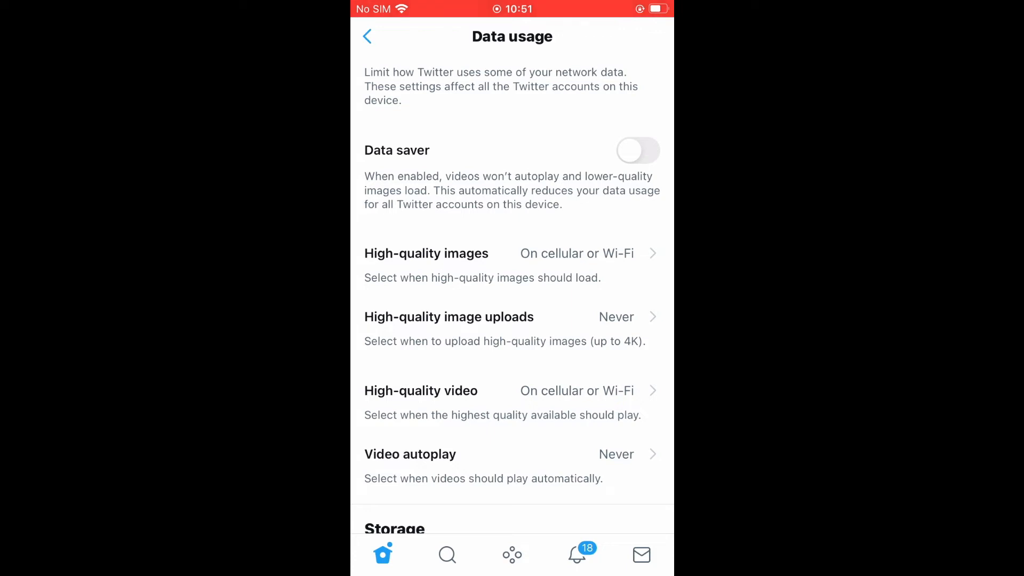
Set High-quality image uploads to On cellular or Wi-Fi and confirm High-quality images matches
click(449, 316)
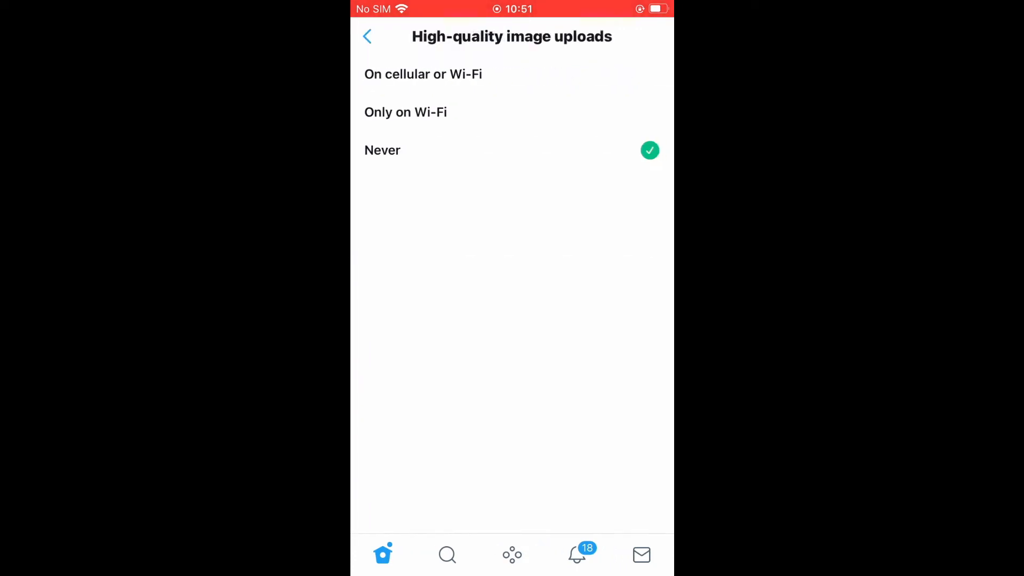
click(424, 73)
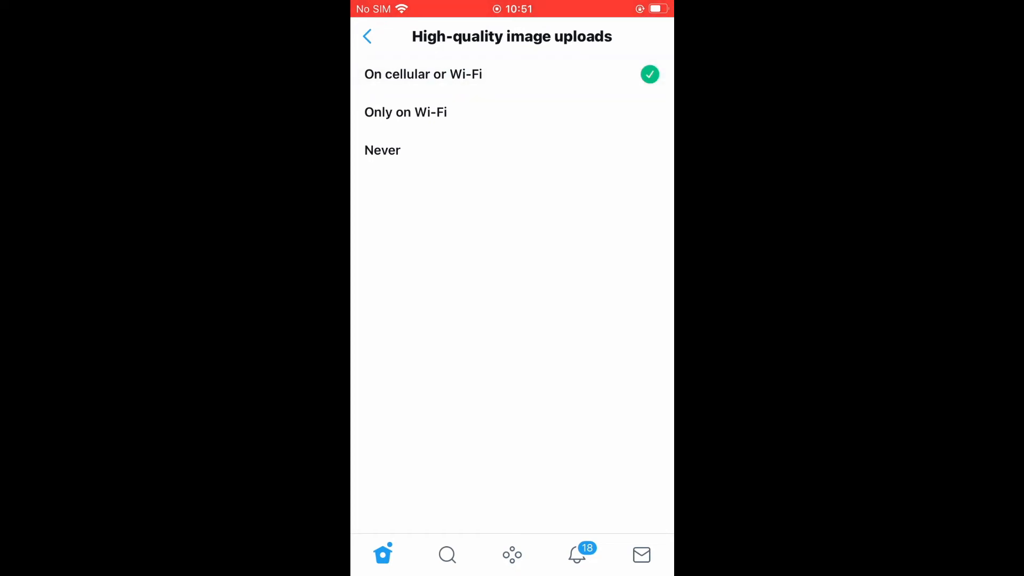
click(367, 36)
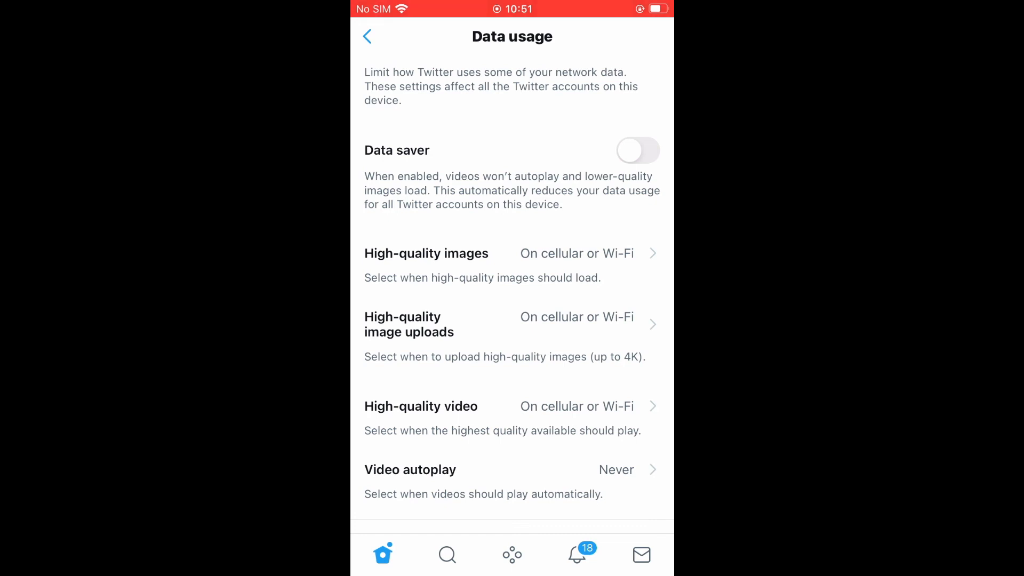
click(425, 254)
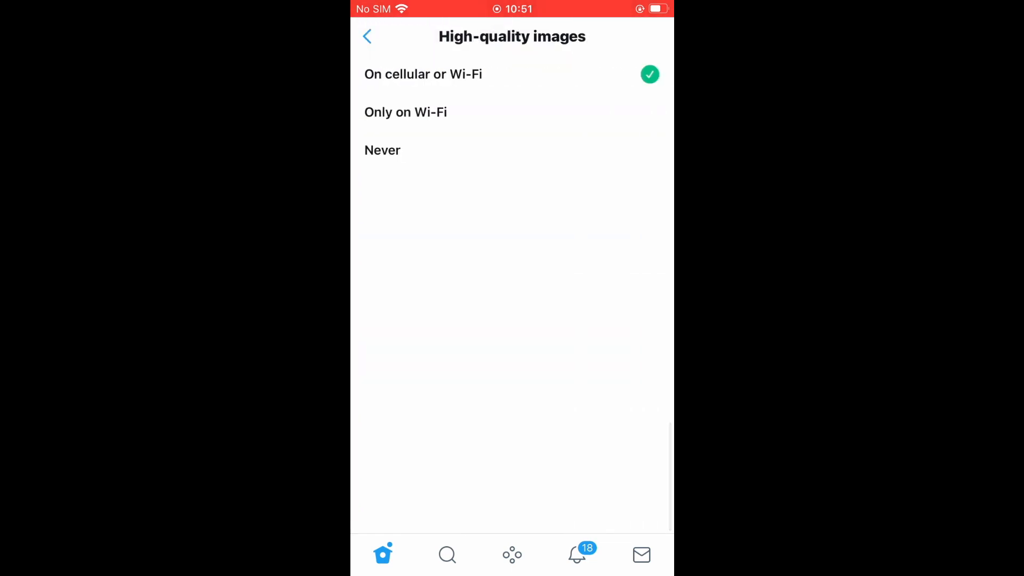
click(366, 36)
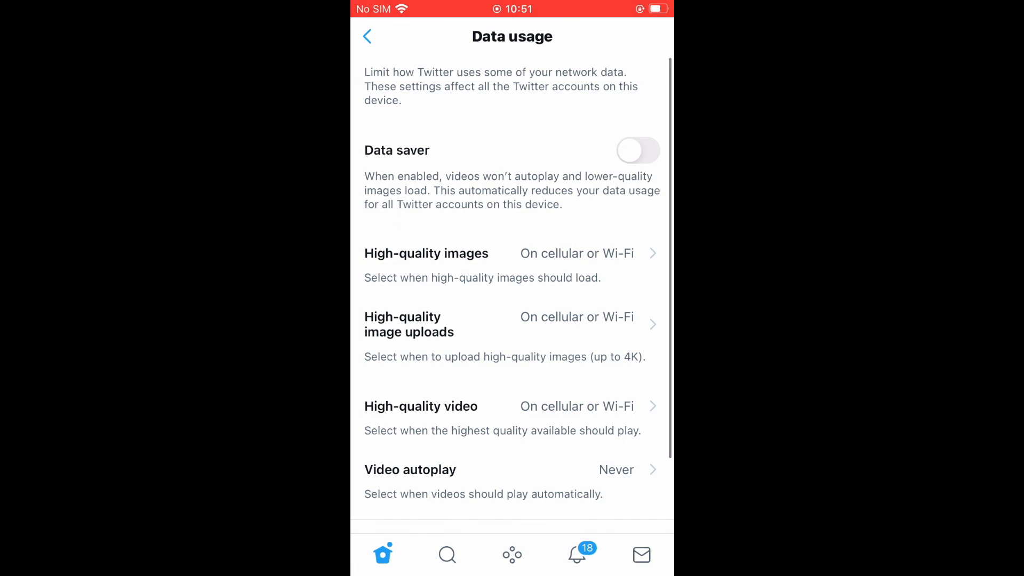